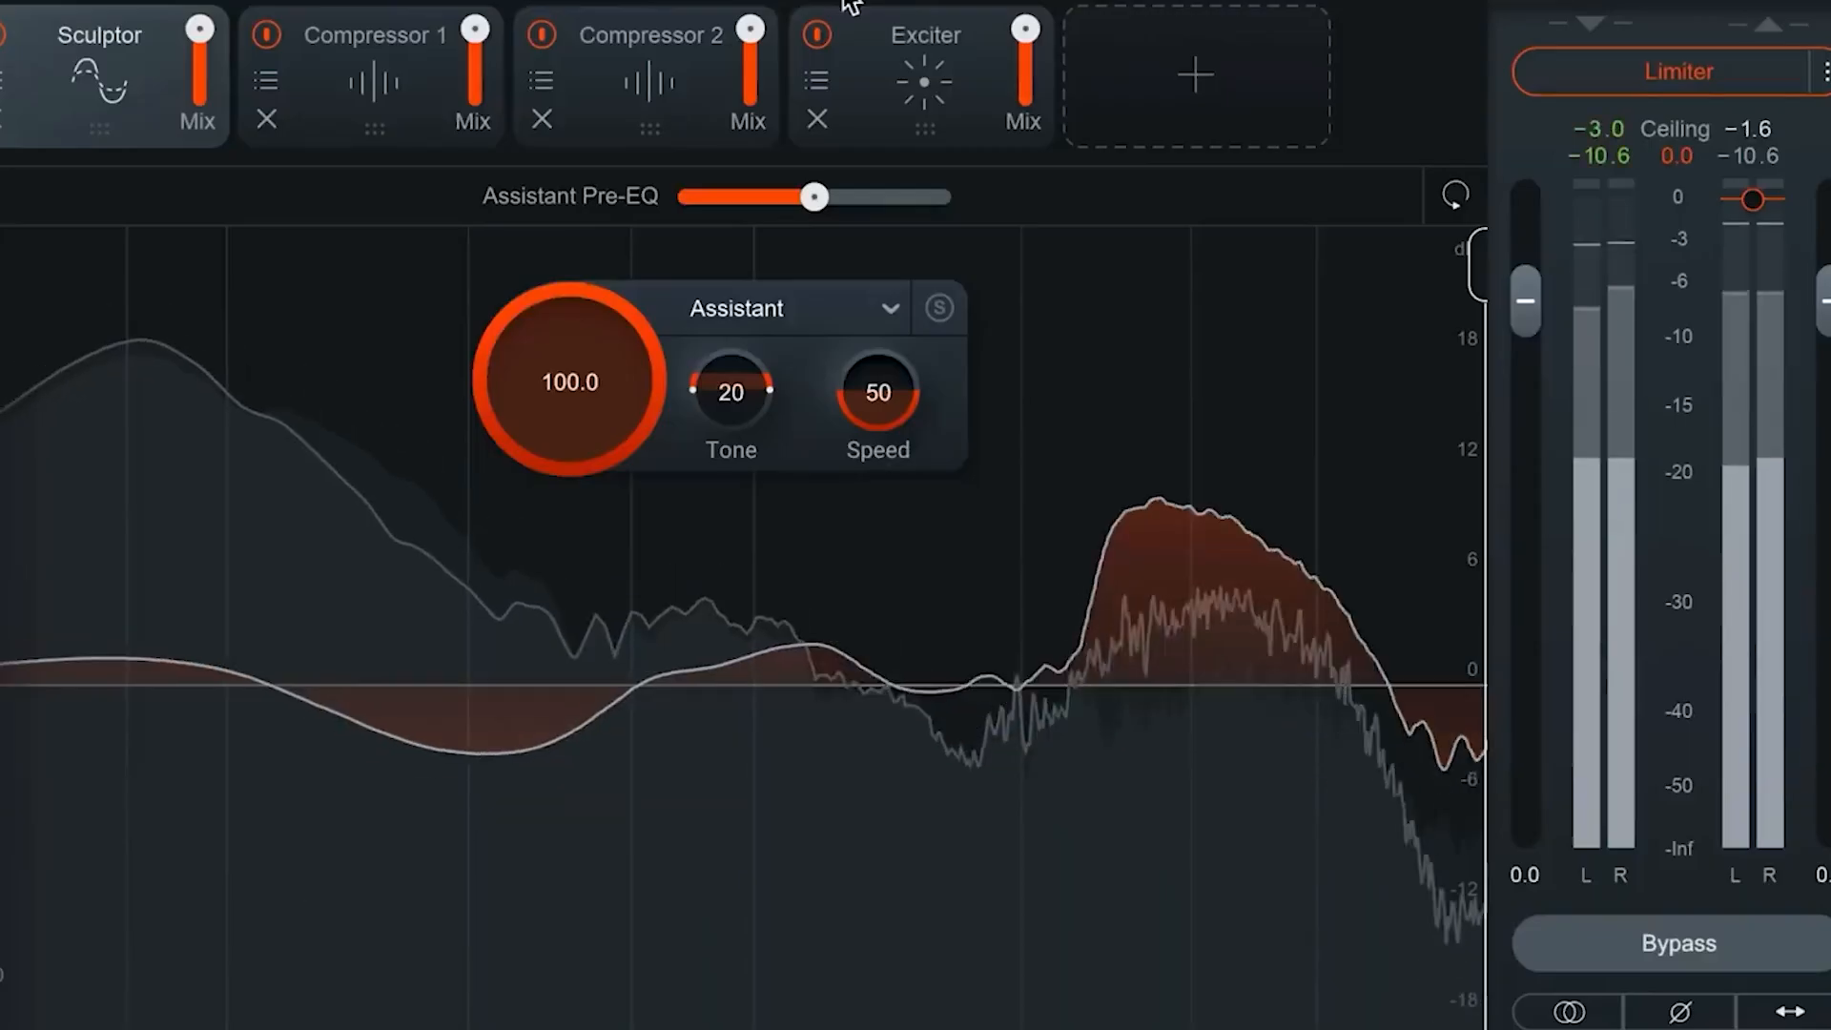
- Search the Kive workspace library for 'woman scared' to load matching clips
left_click(644, 35)
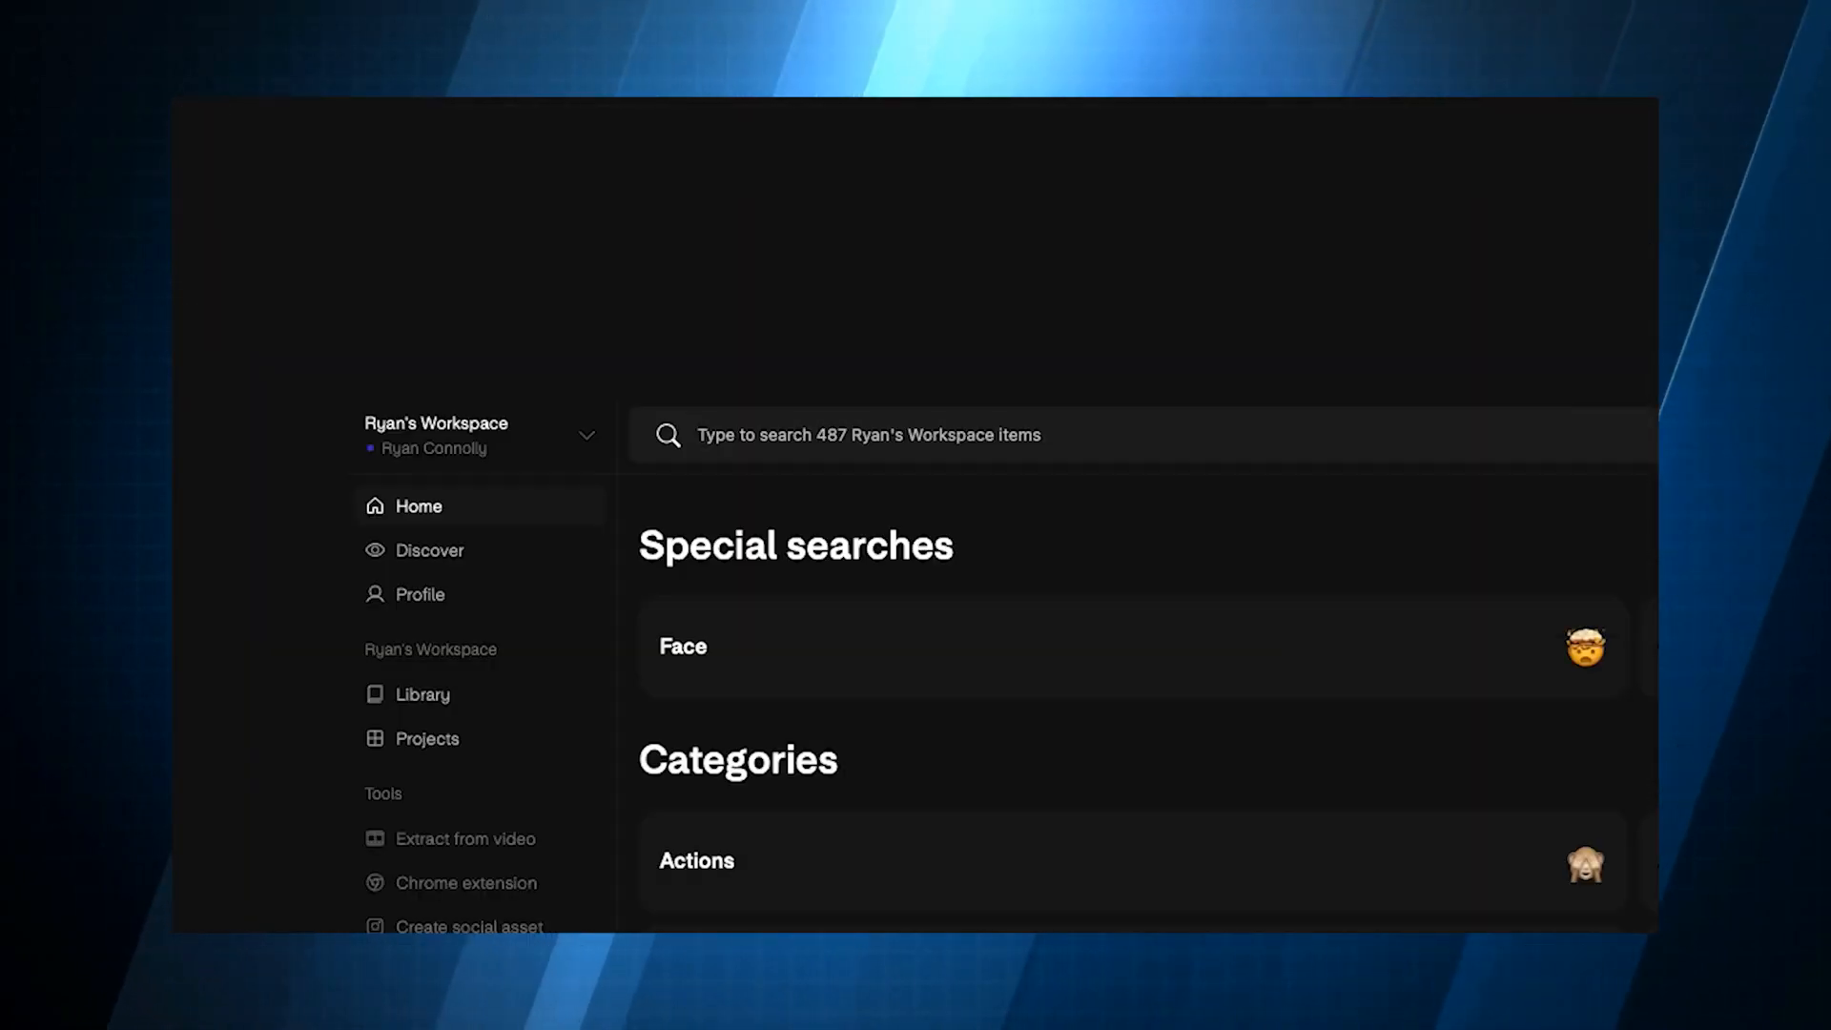
type("woman scared")
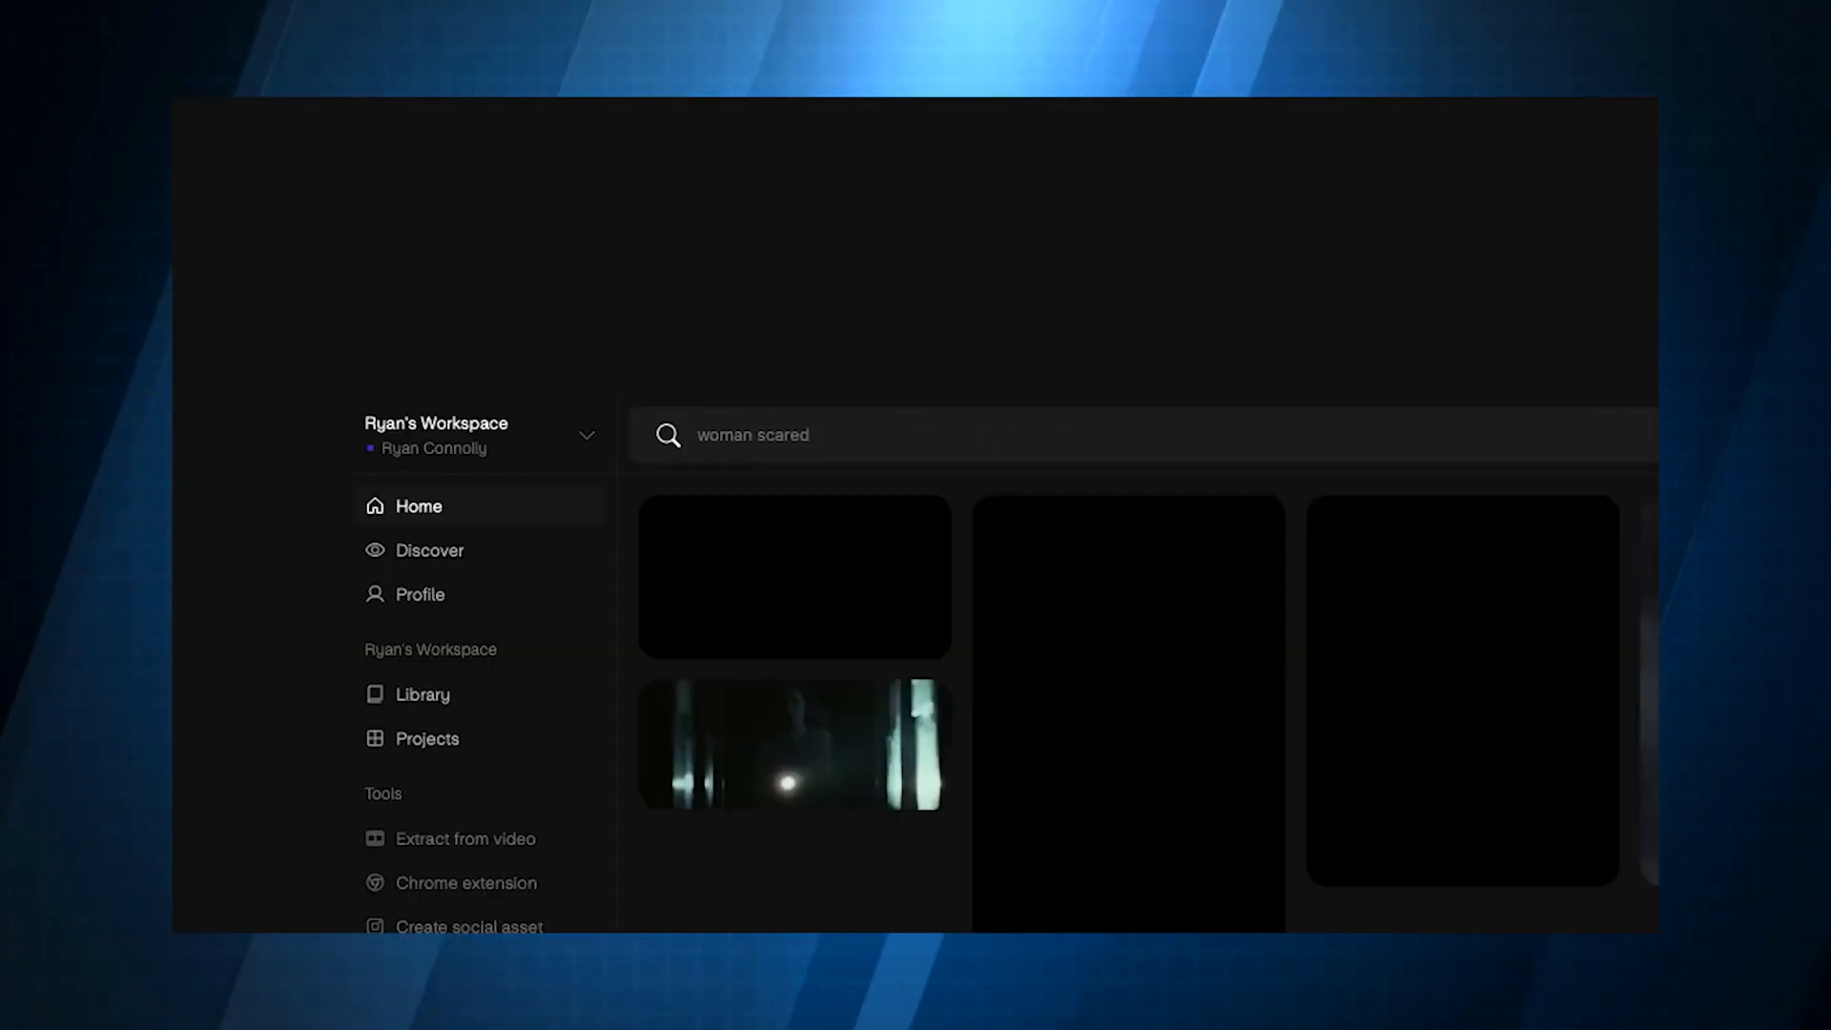